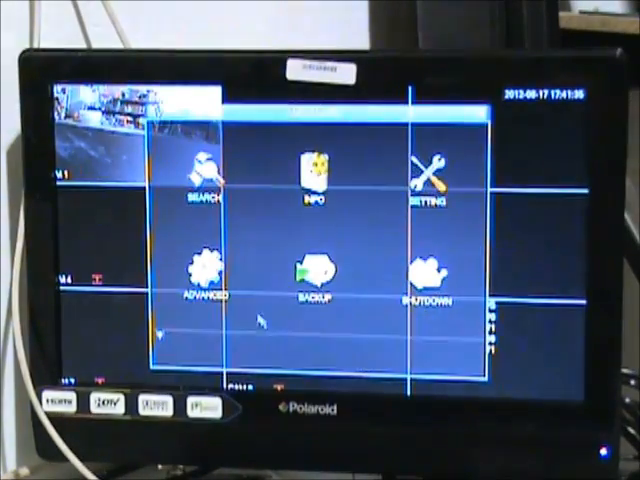
Enter the Setting section to reach the local alarm configuration page
left_click(428, 176)
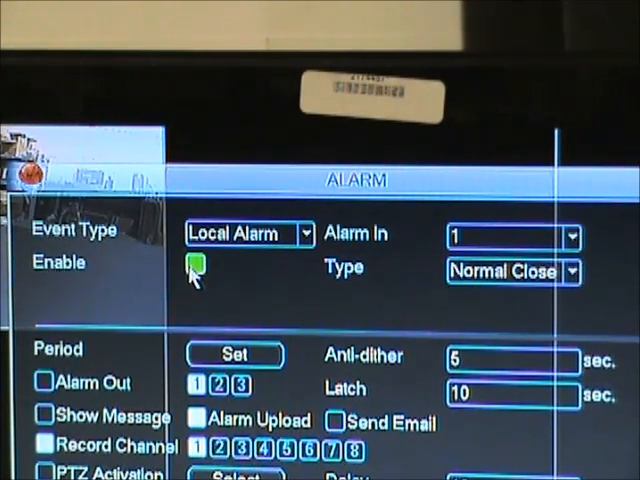
Enable Record Channel so the local alarm triggers recording on channel 1
scroll("down", 3)
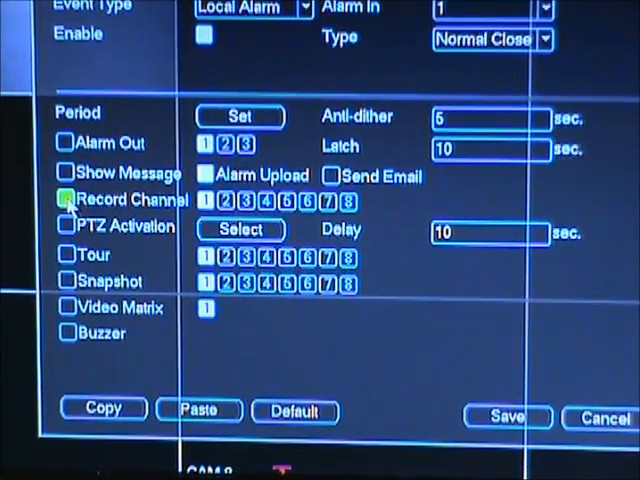
left_click(64, 200)
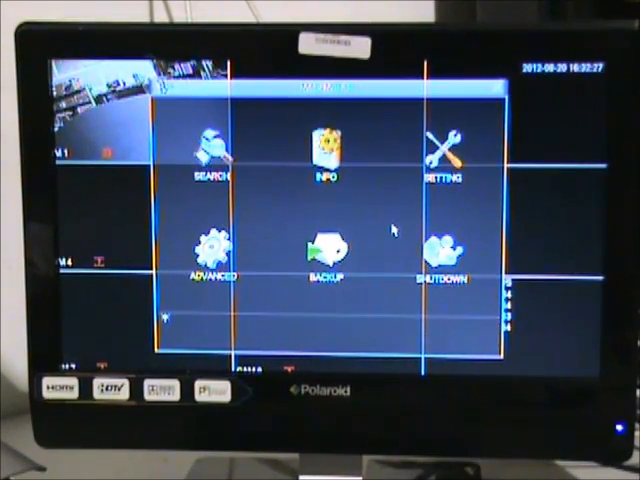
Set channel 1's schedule Week Day to All with Alarm recording ticked, and confirm
left_click(444, 150)
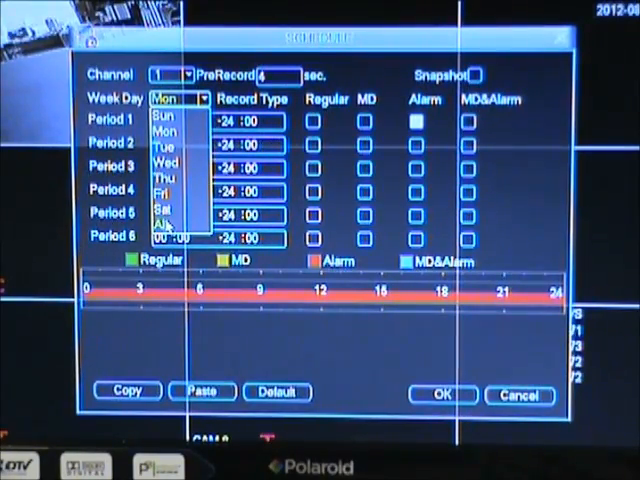
left_click(168, 222)
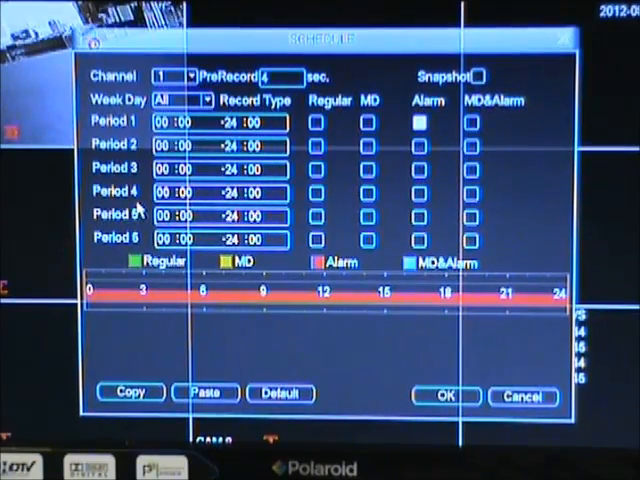
left_click(420, 122)
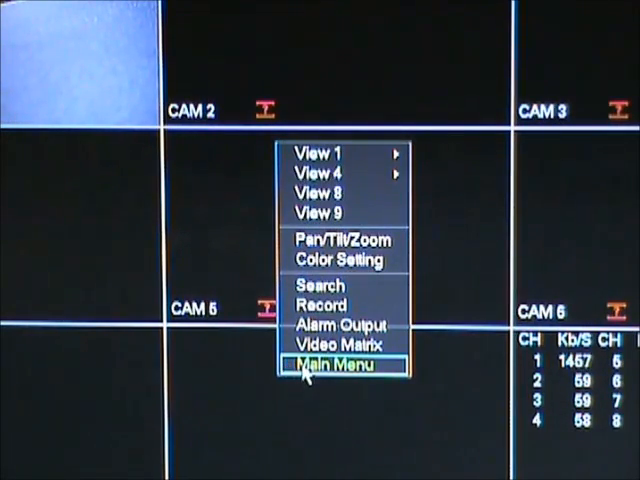
Choose Schedule as channel 1's record mode on the record-mode page
left_click(318, 304)
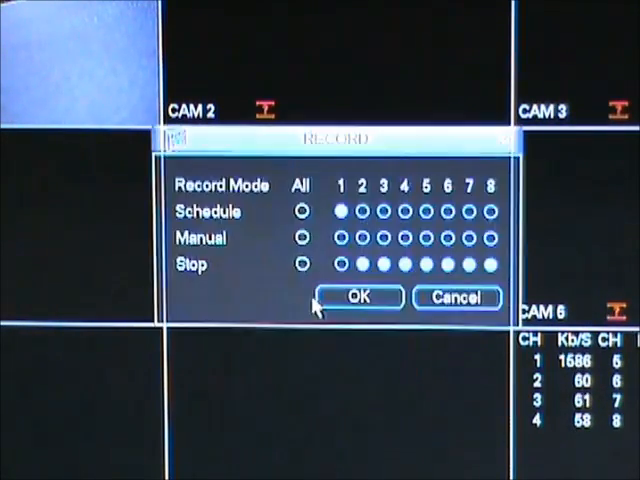
left_click(340, 264)
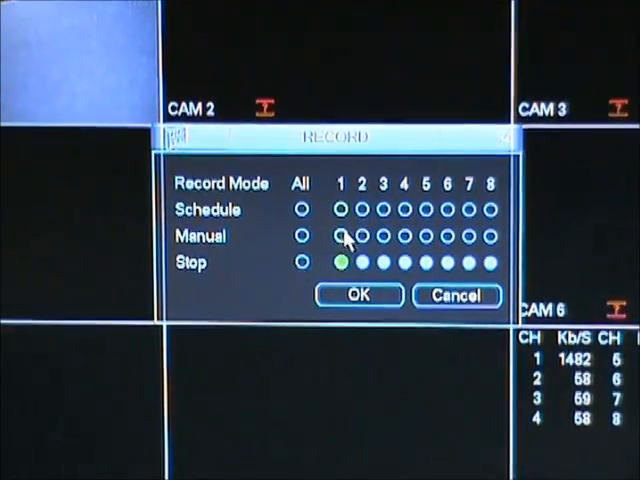